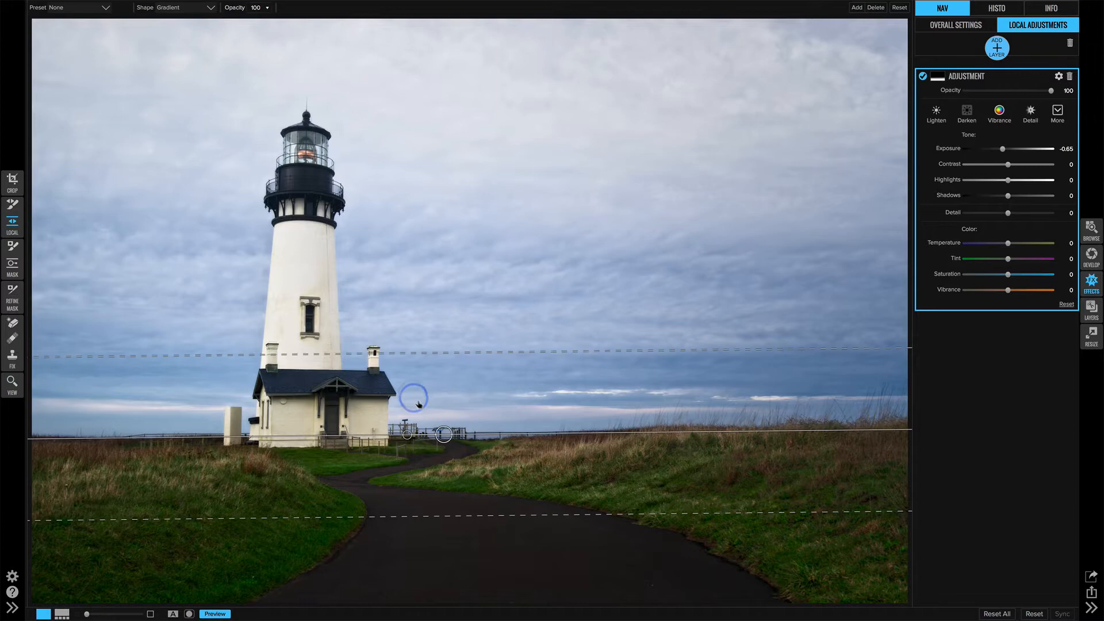
# Pull the gradient's outer lines in to a narrow transition band just below the horizon
pyautogui.moveTo(415, 396); pyautogui.dragTo(464, 353)
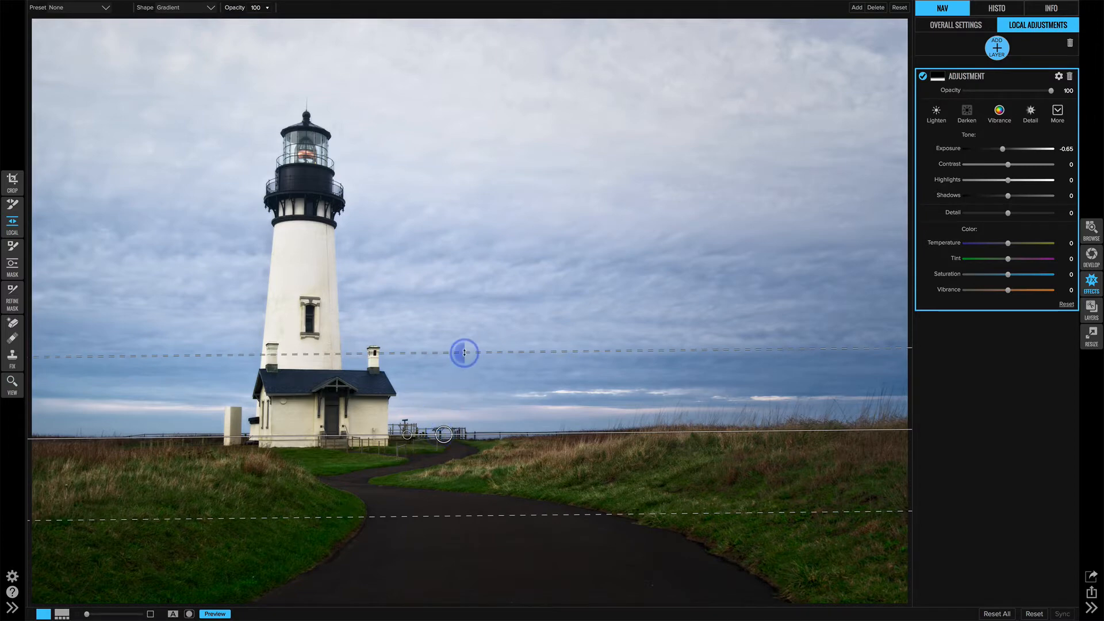
pyautogui.moveTo(464, 353); pyautogui.dragTo(461, 407)
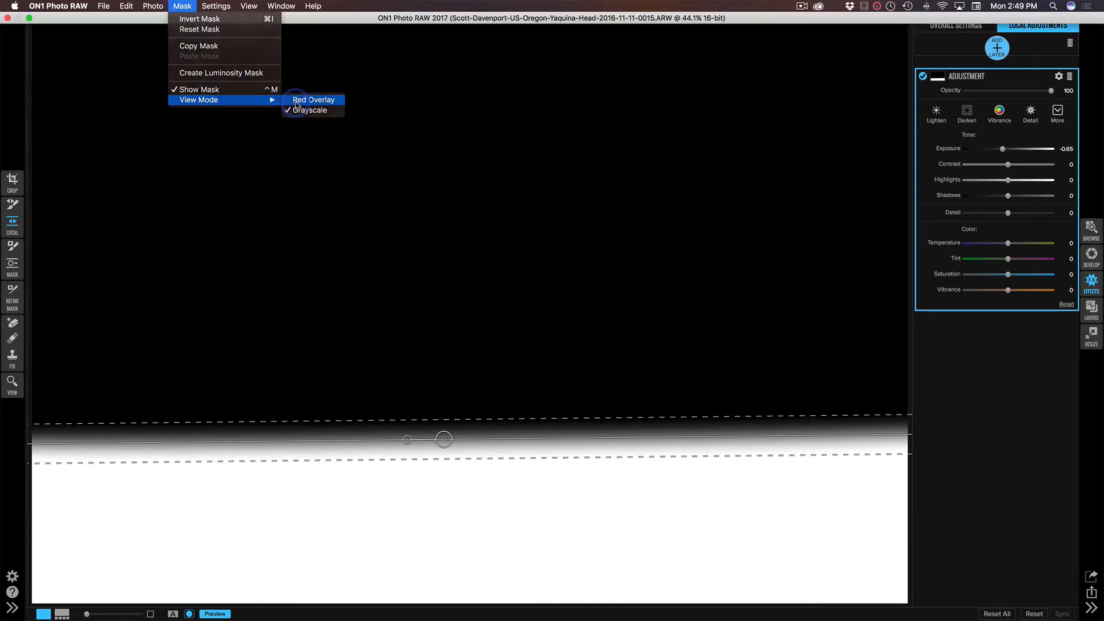
pyautogui.click(314, 100)
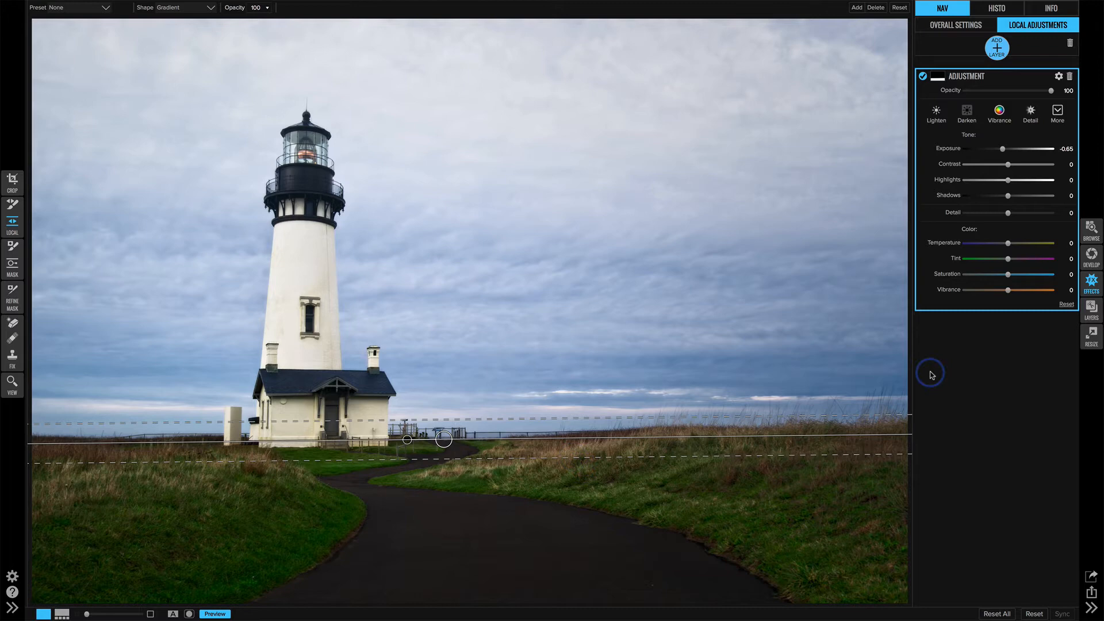
pyautogui.moveTo(1058, 76)
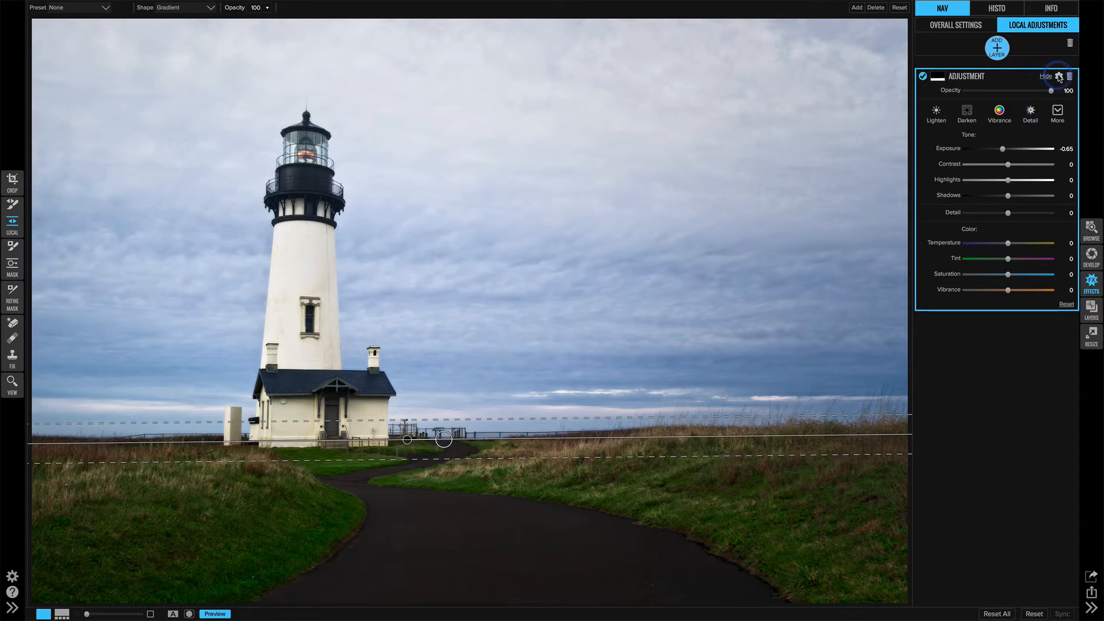
# Apply the gradient to Neutrals only, testing Range values before settling around 24
pyautogui.click(1058, 76)
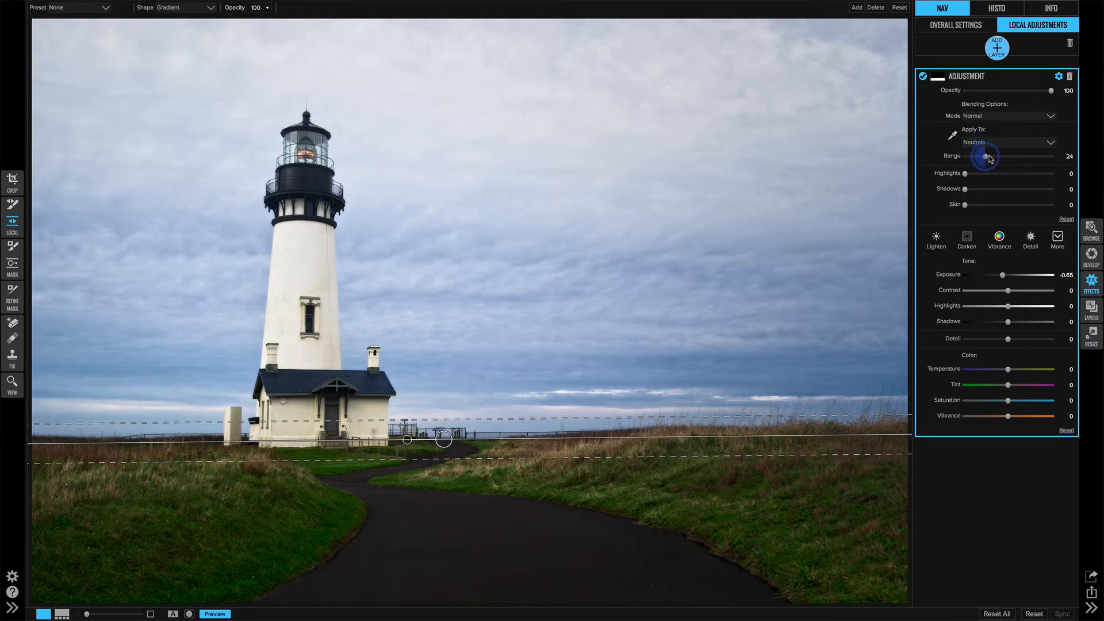
pyautogui.moveTo(985, 156); pyautogui.dragTo(1029, 156)
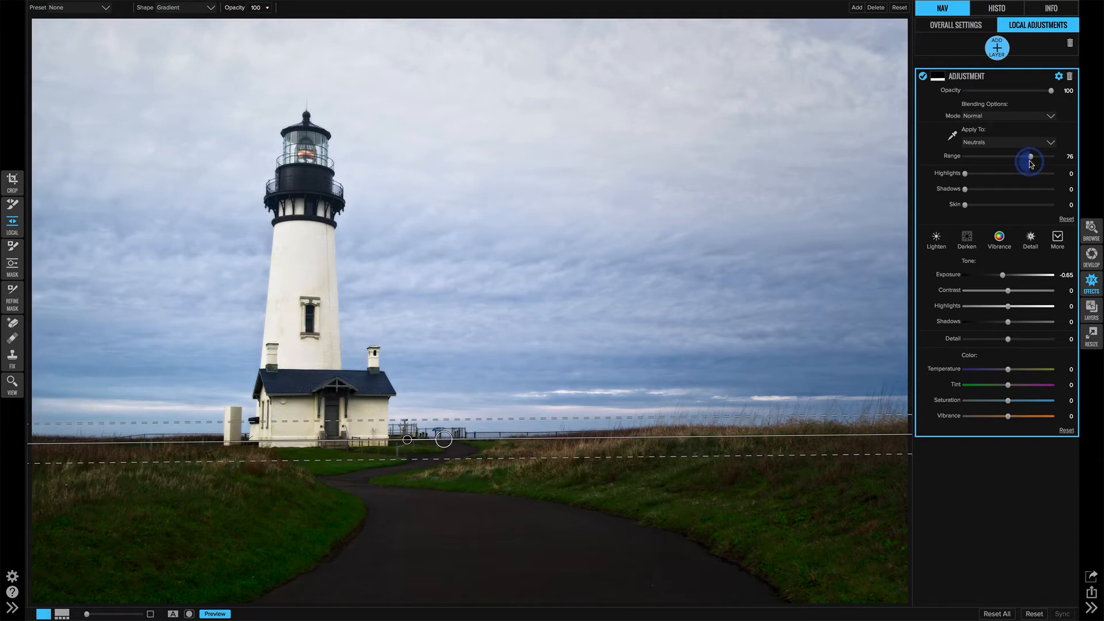
pyautogui.moveTo(1030, 158); pyautogui.dragTo(993, 159)
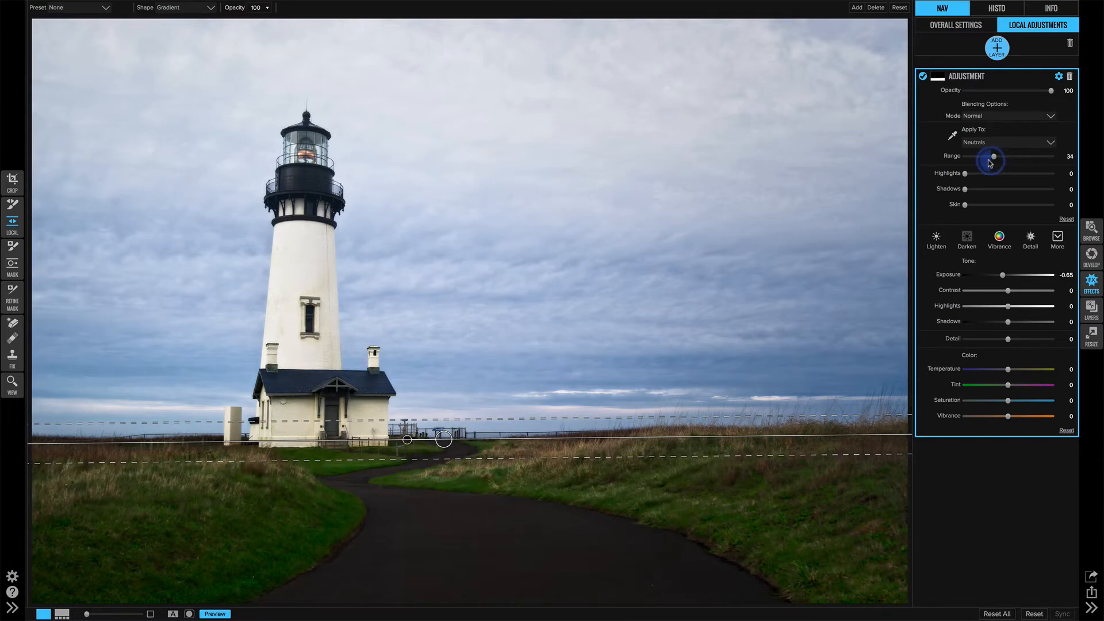
pyautogui.moveTo(992, 158); pyautogui.dragTo(963, 158)
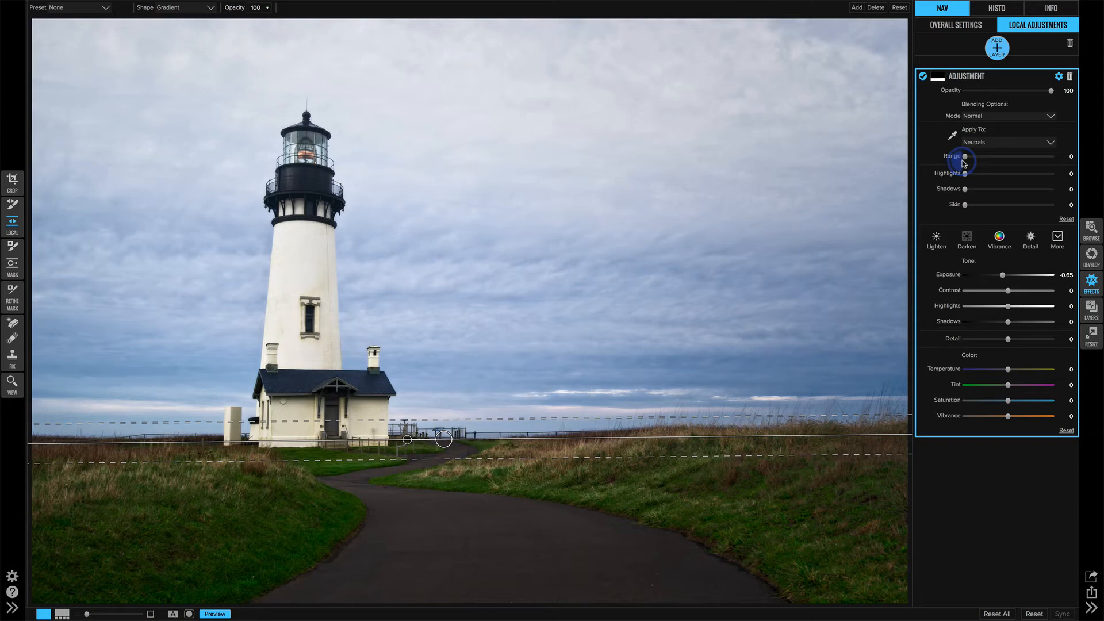
pyautogui.moveTo(963, 160); pyautogui.dragTo(970, 160)
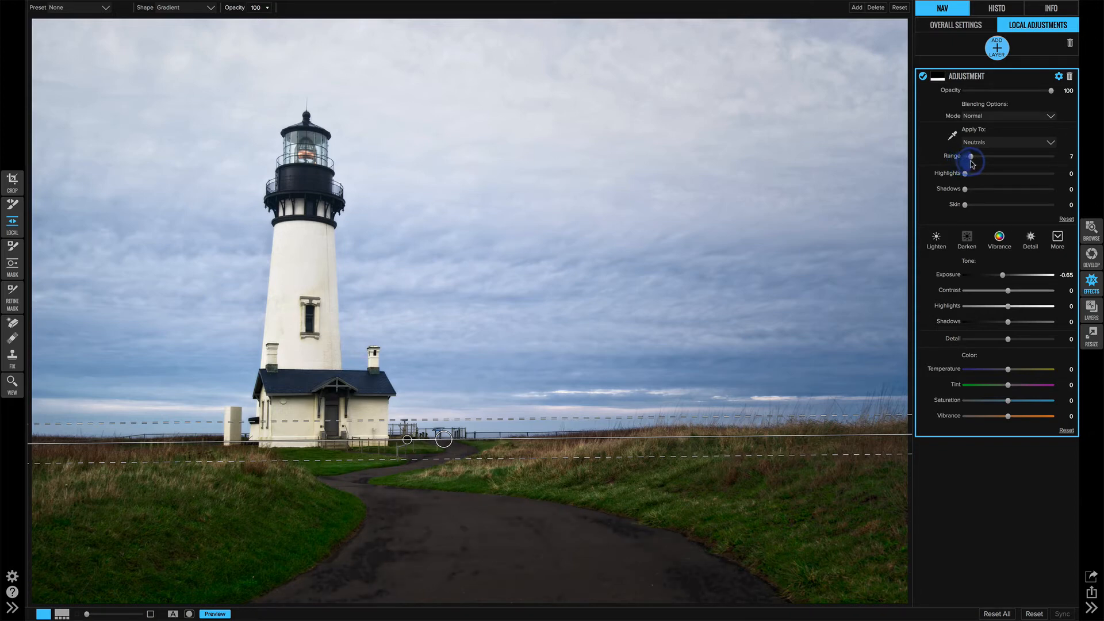
pyautogui.moveTo(974, 156); pyautogui.dragTo(978, 157)
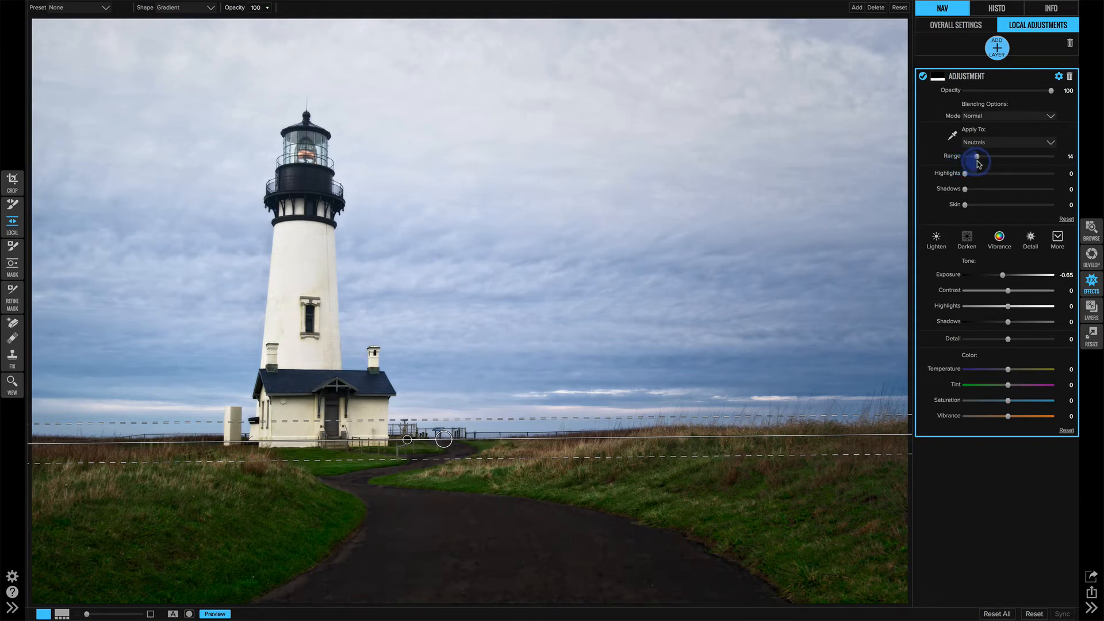
pyautogui.moveTo(976, 160); pyautogui.dragTo(984, 160)
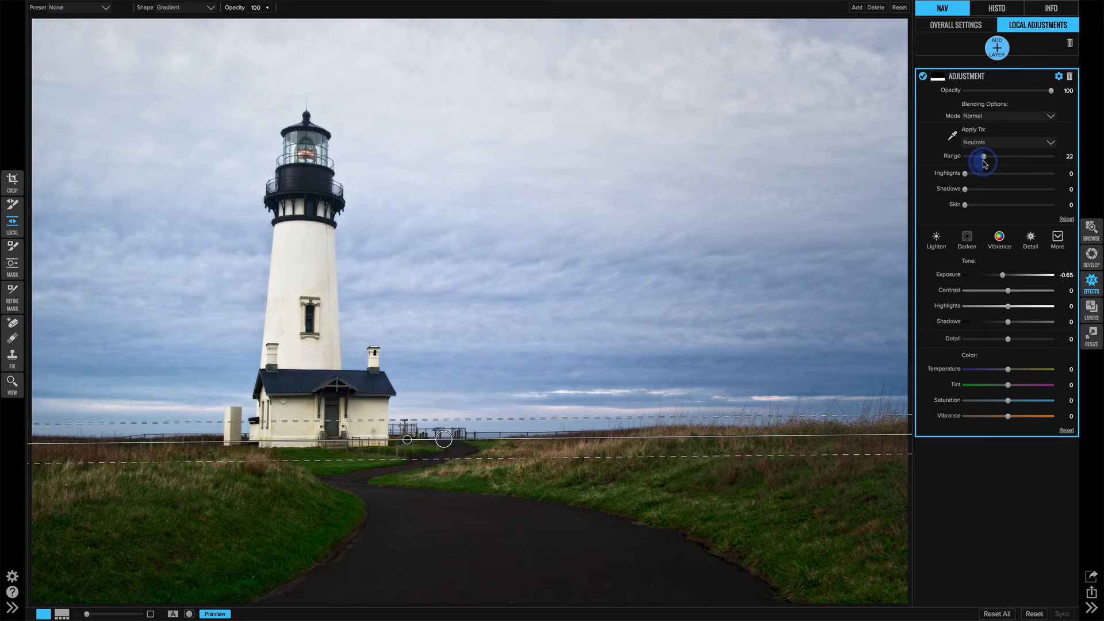
pyautogui.moveTo(984, 156); pyautogui.dragTo(987, 156)
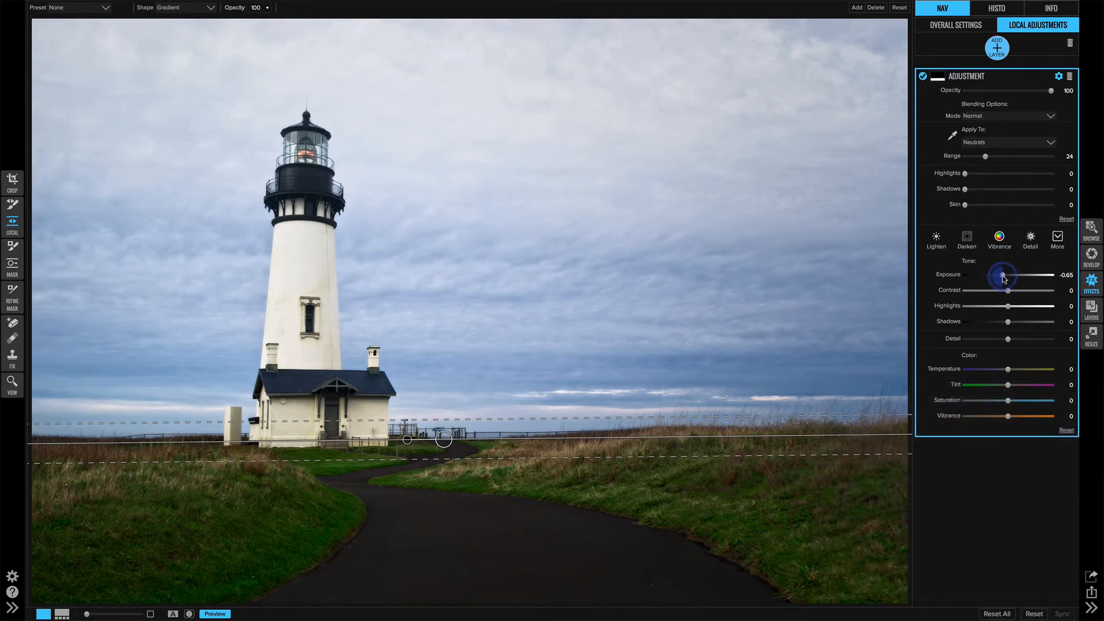
# Ease the adjustment's Exposure from -0.65 to -0.45
pyautogui.moveTo(1000, 275); pyautogui.dragTo(1003, 274)
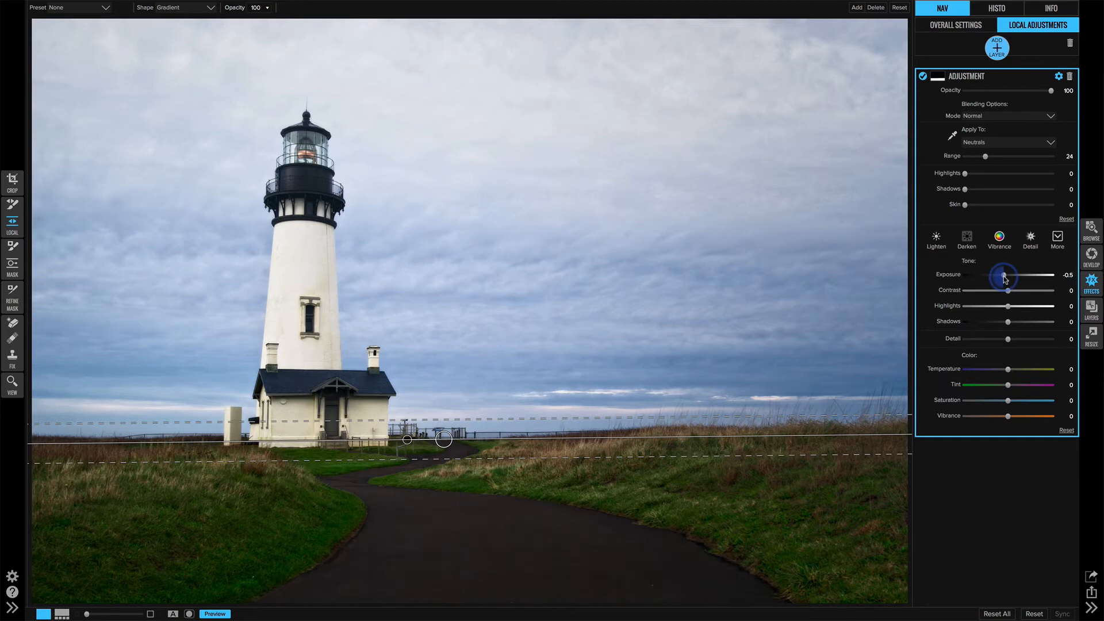
pyautogui.moveTo(1001, 276); pyautogui.dragTo(1004, 276)
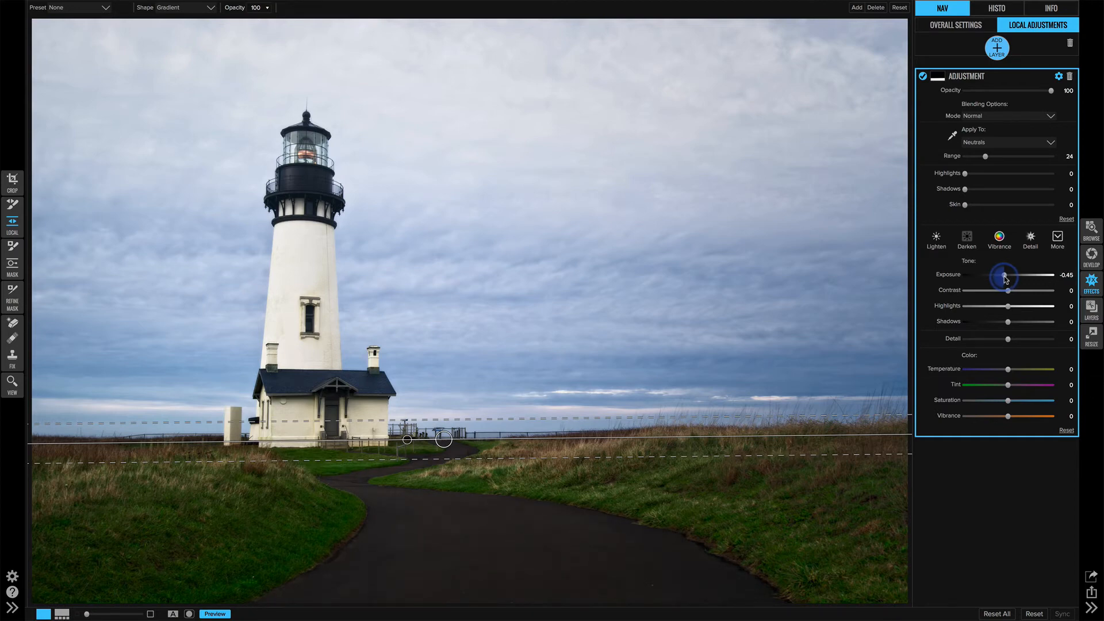